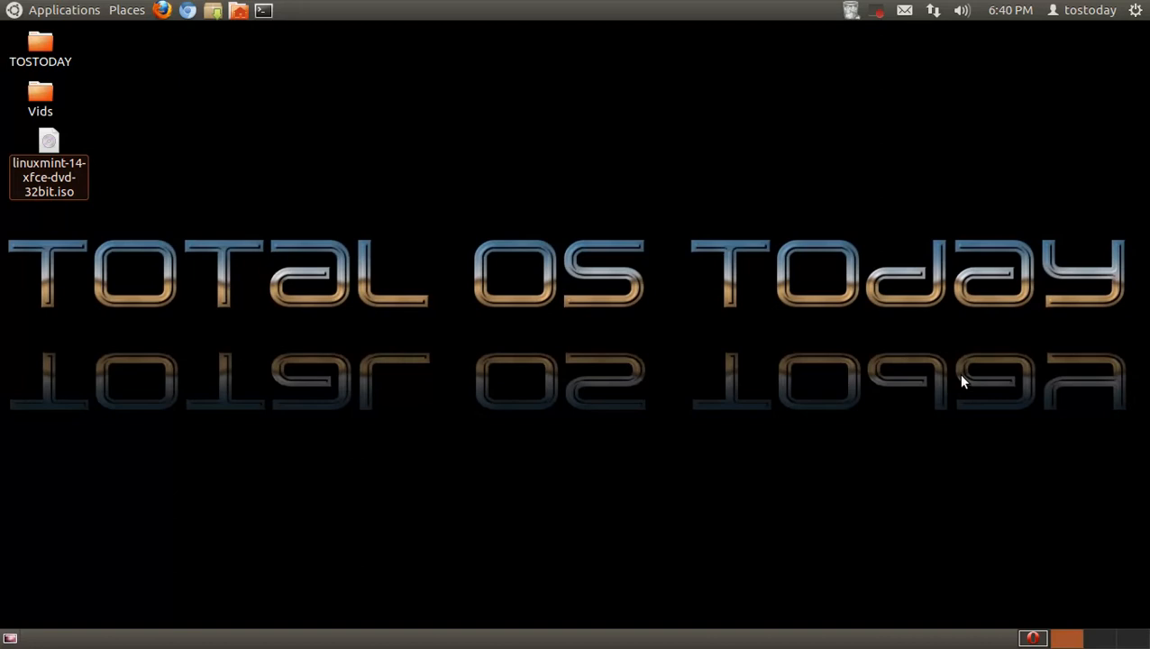
mouse_move(167, 161)
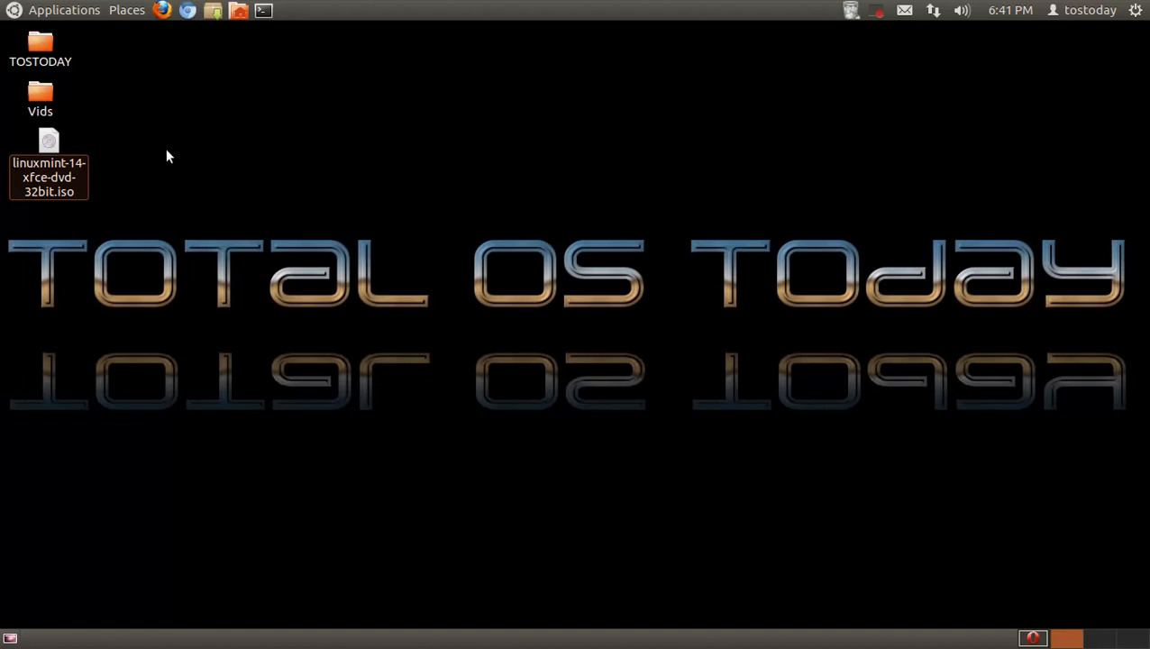
mouse_move(281, 67)
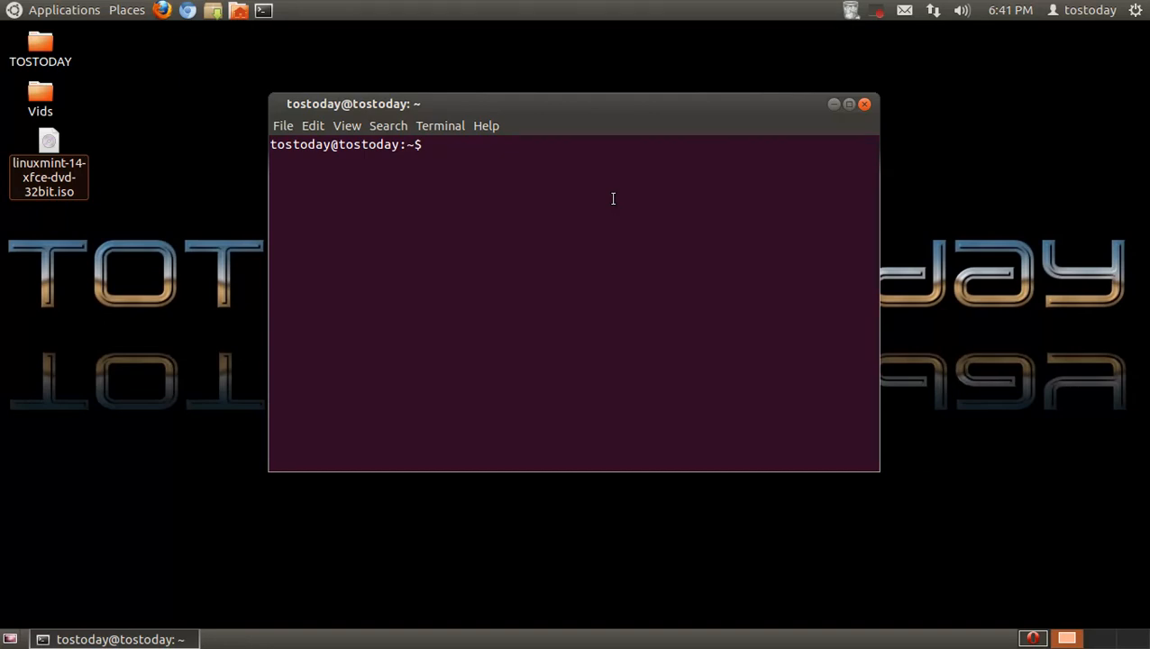
Run md5sum on the dragged-in linuxmint-14-xfce-dvd-32bit.iso in a maximized terminal
type("md5")
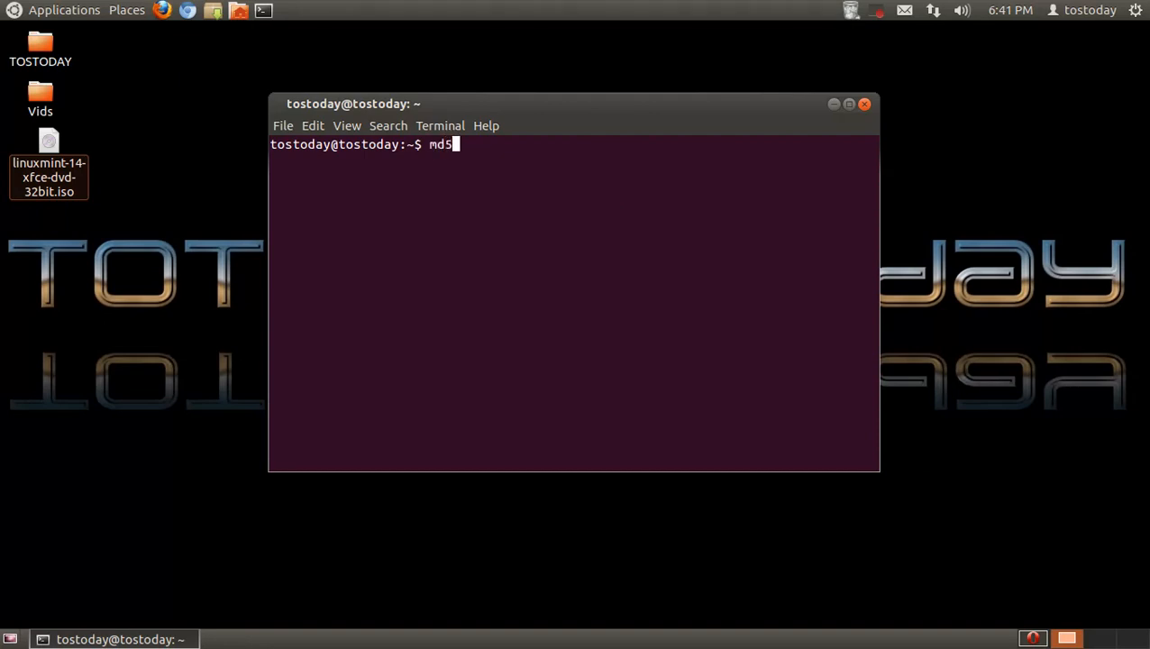
type("sum")
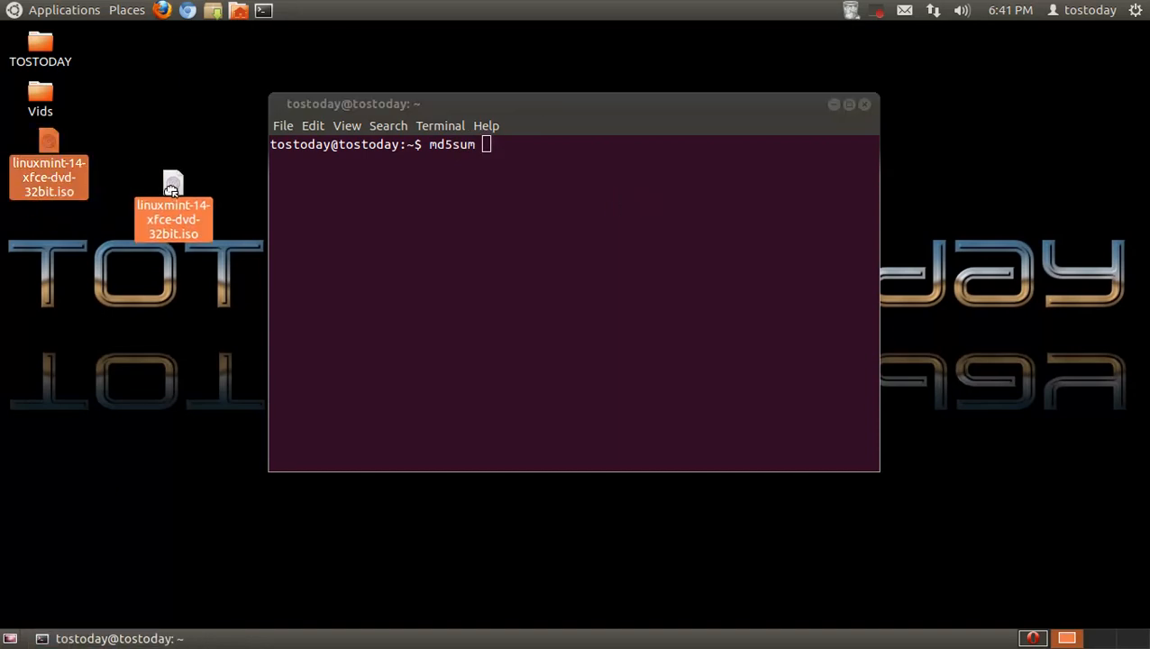
left_click_drag(173, 189, 523, 149)
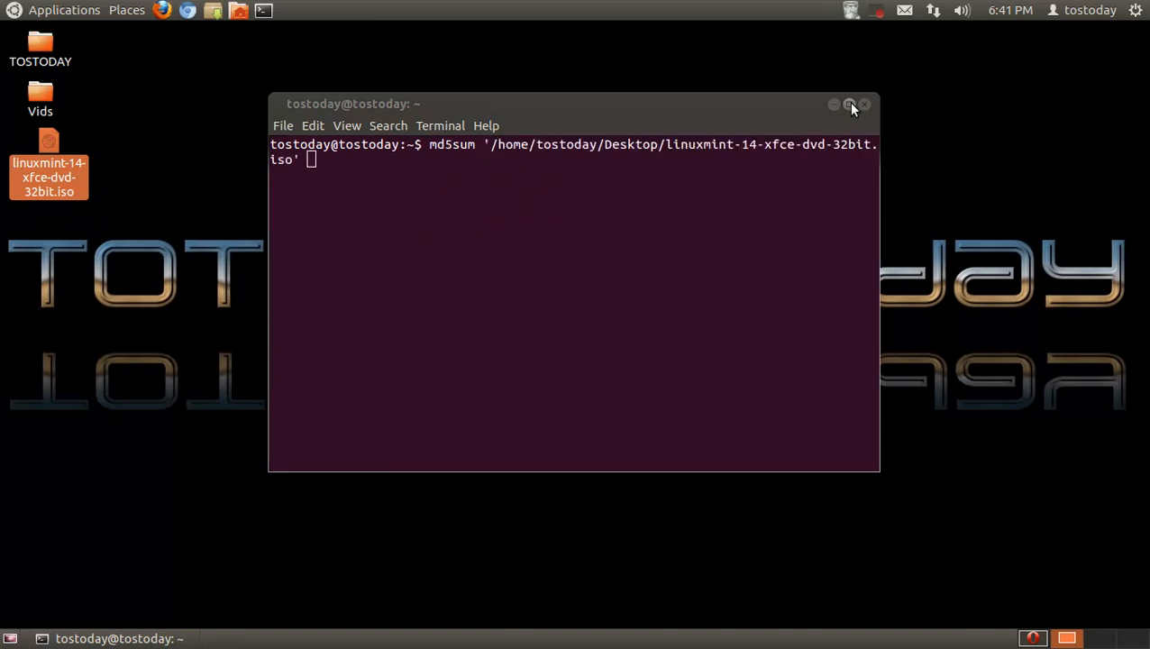
left_click(850, 104)
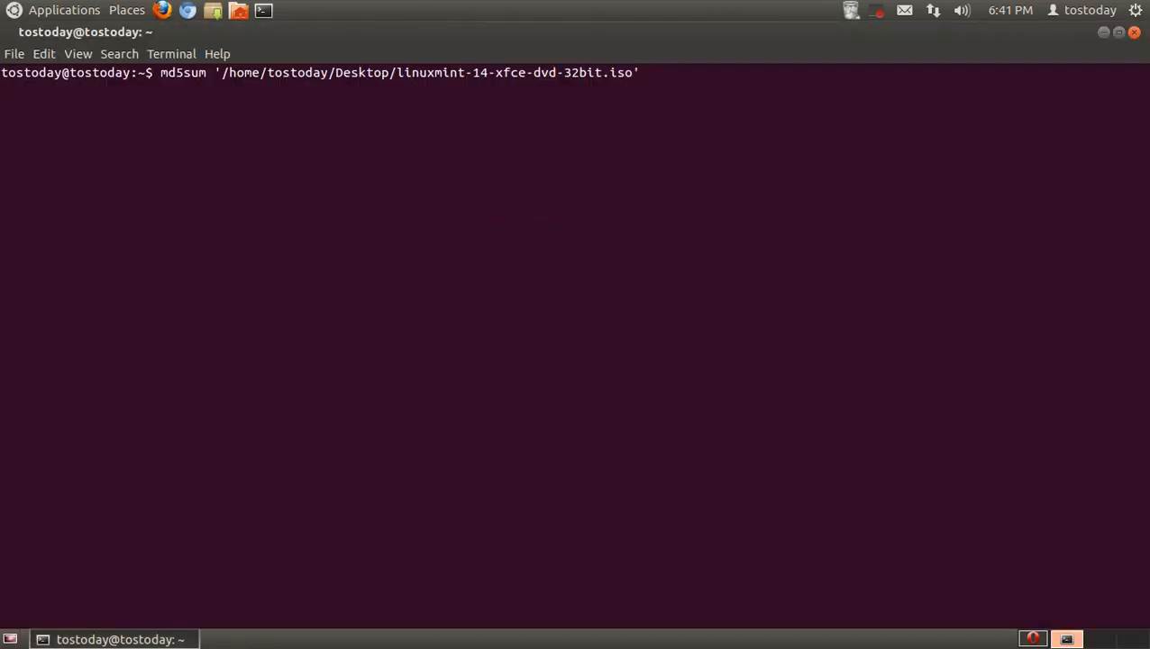
key("Return")
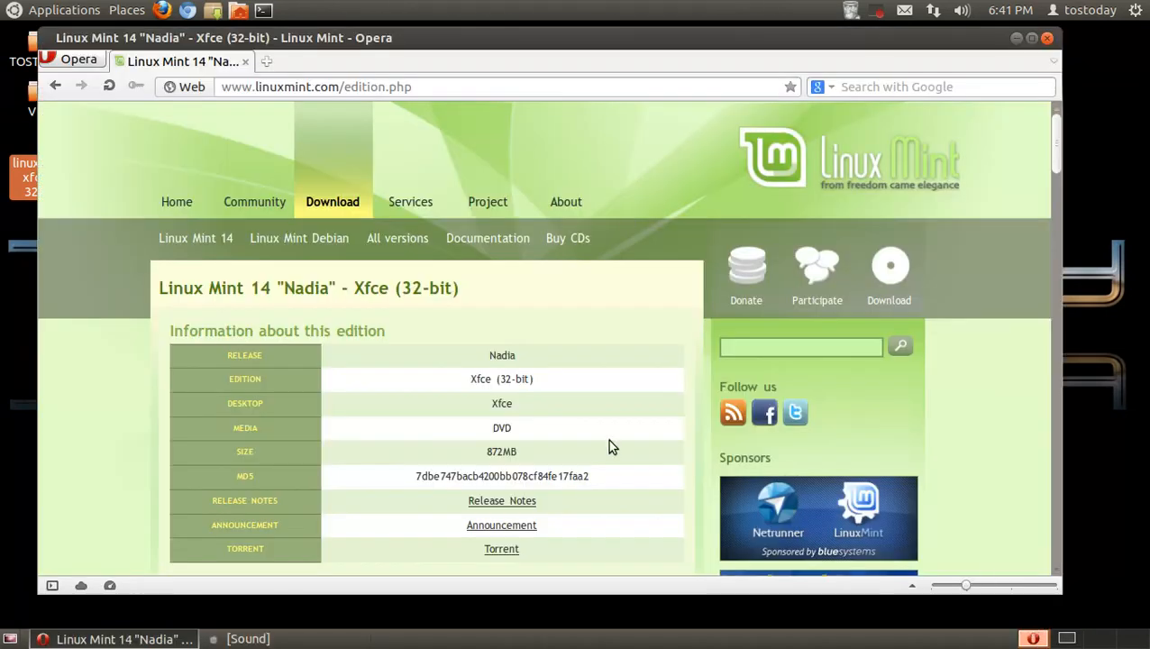
Select the full published MD5 hash 7dbe747bacb4200bb078cf84fe17faa2 in the edition table
double_click(424, 475)
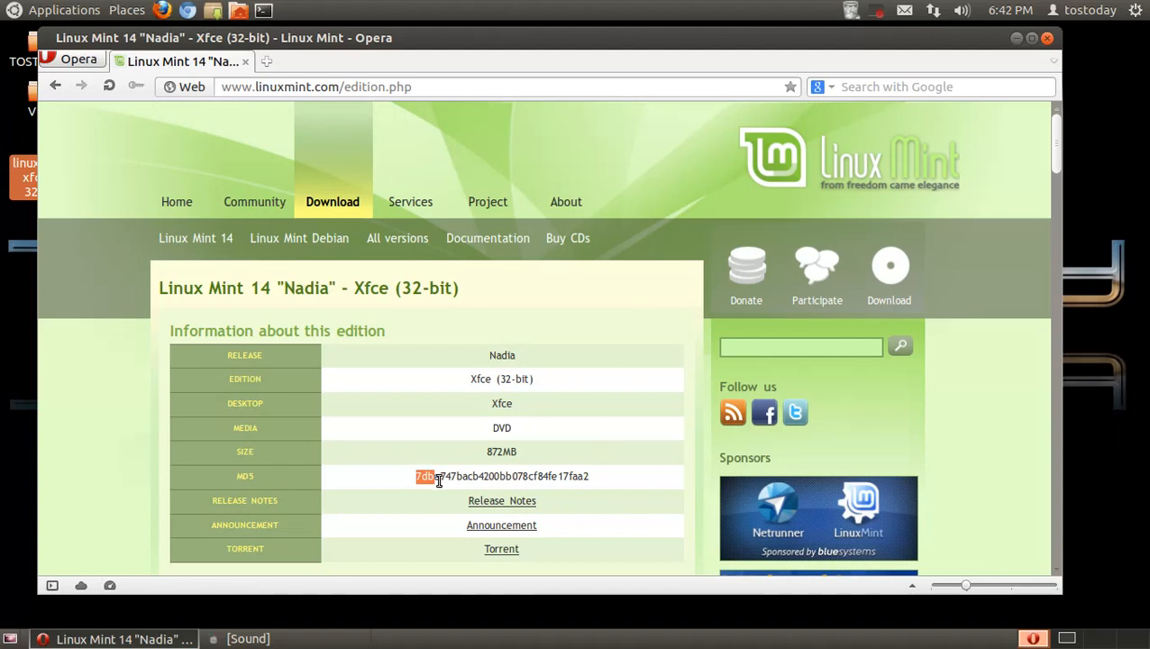
left_click_drag(415, 476, 589, 476)
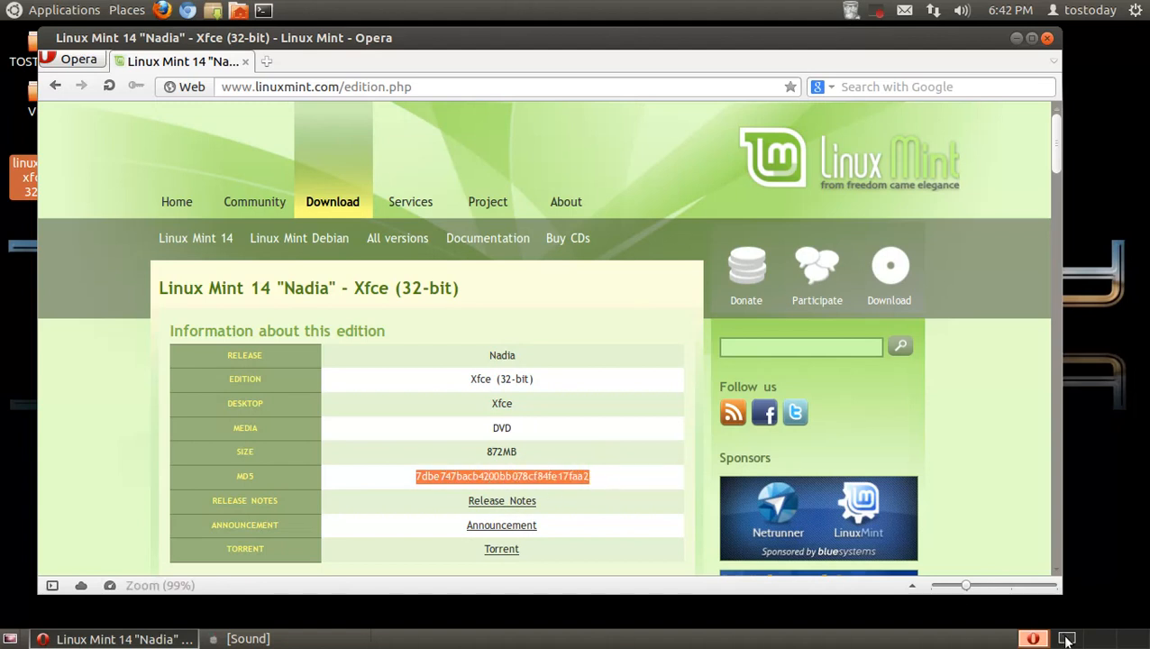
left_click(1066, 638)
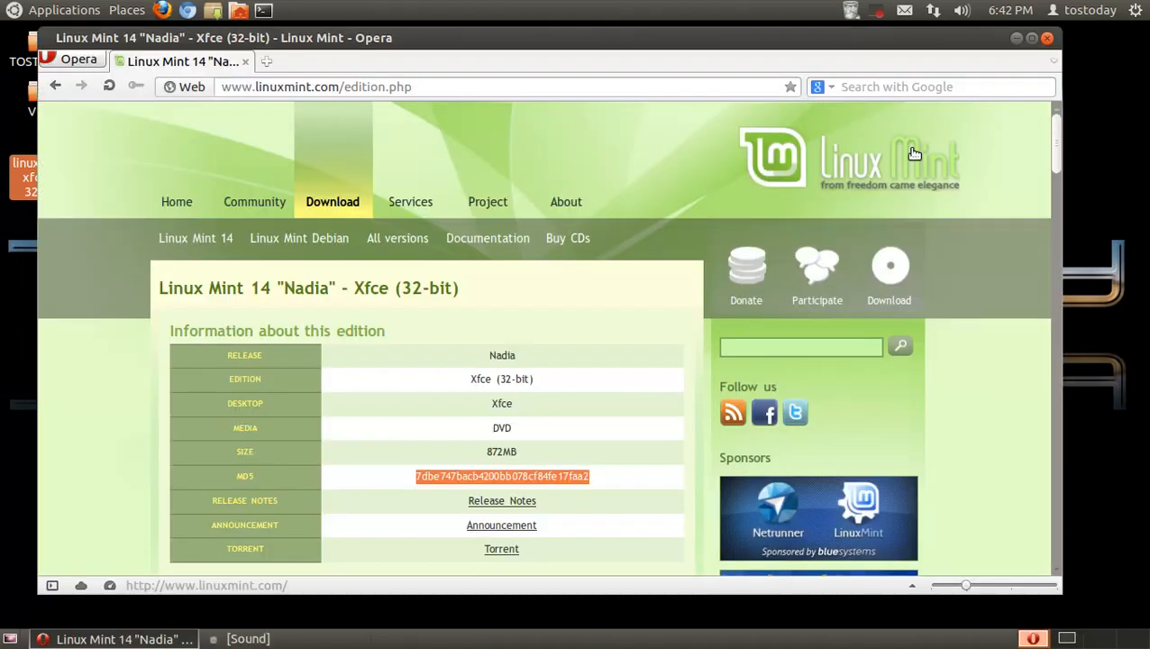
Paste and search the MD5 on Google, then open the Linux Mint 14 Nadia Xfce result
right_click(910, 87)
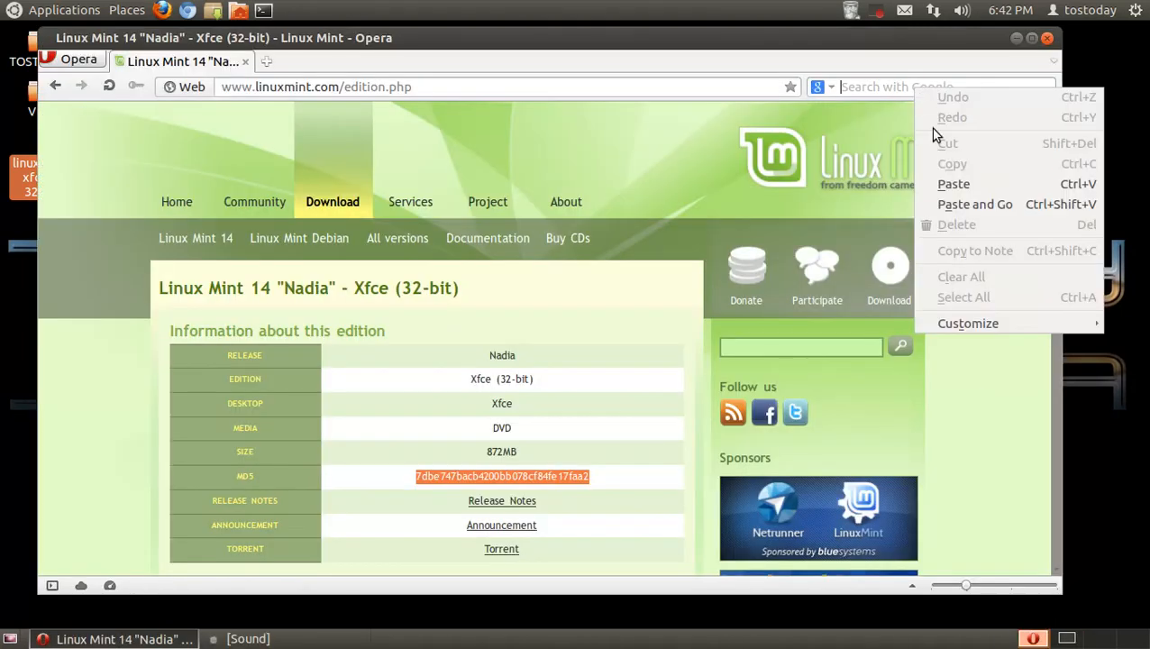
left_click(975, 203)
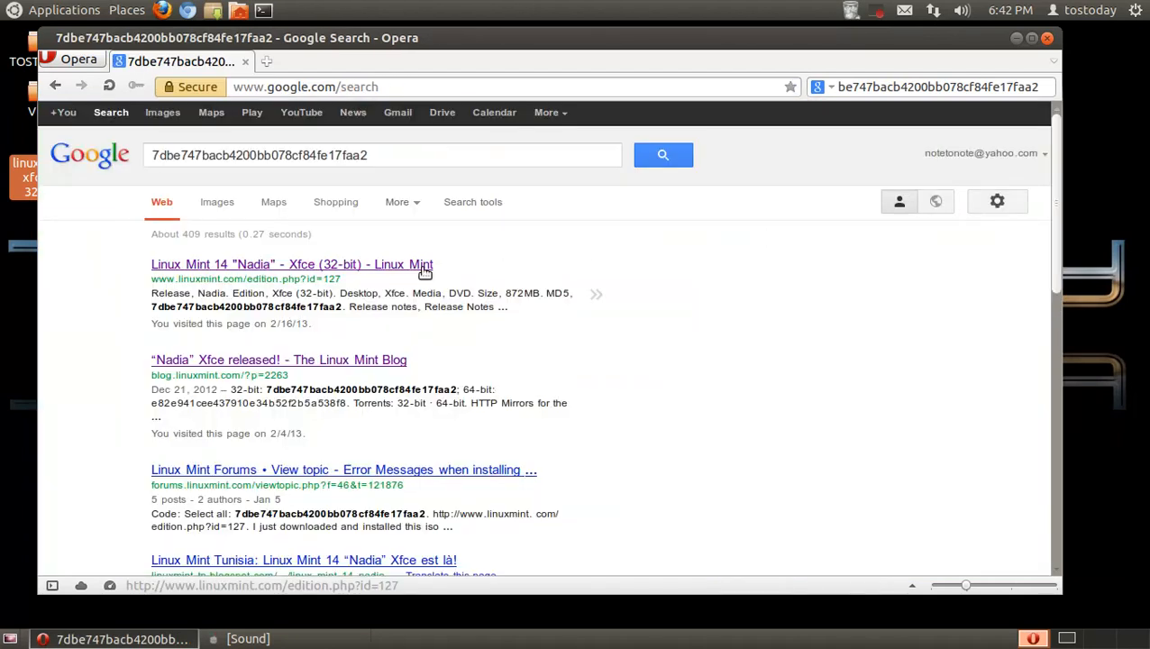
left_click(292, 264)
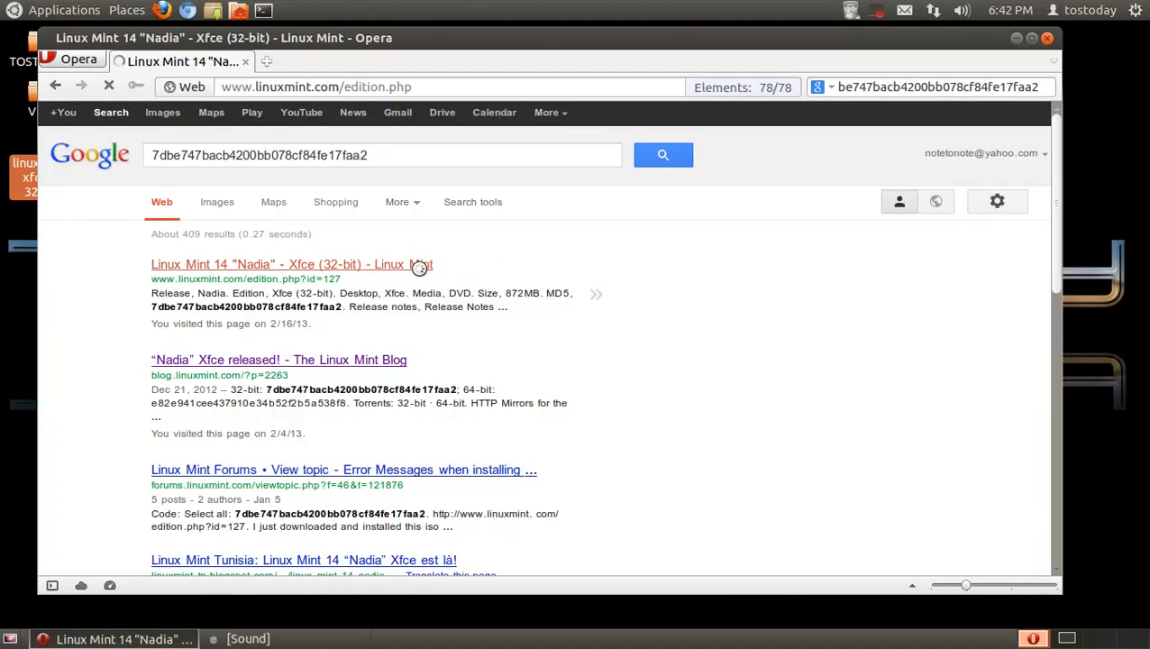
left_click(292, 264)
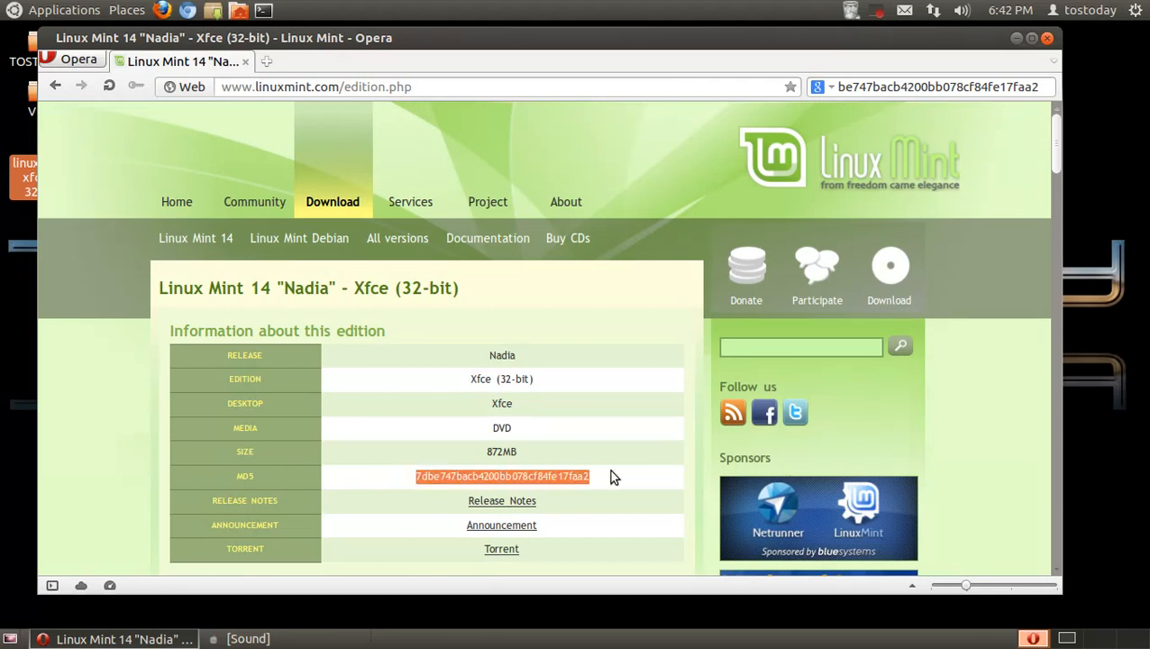
Scroll the Opera page, then hide all windows to reveal the desktop
scroll("down", 3)
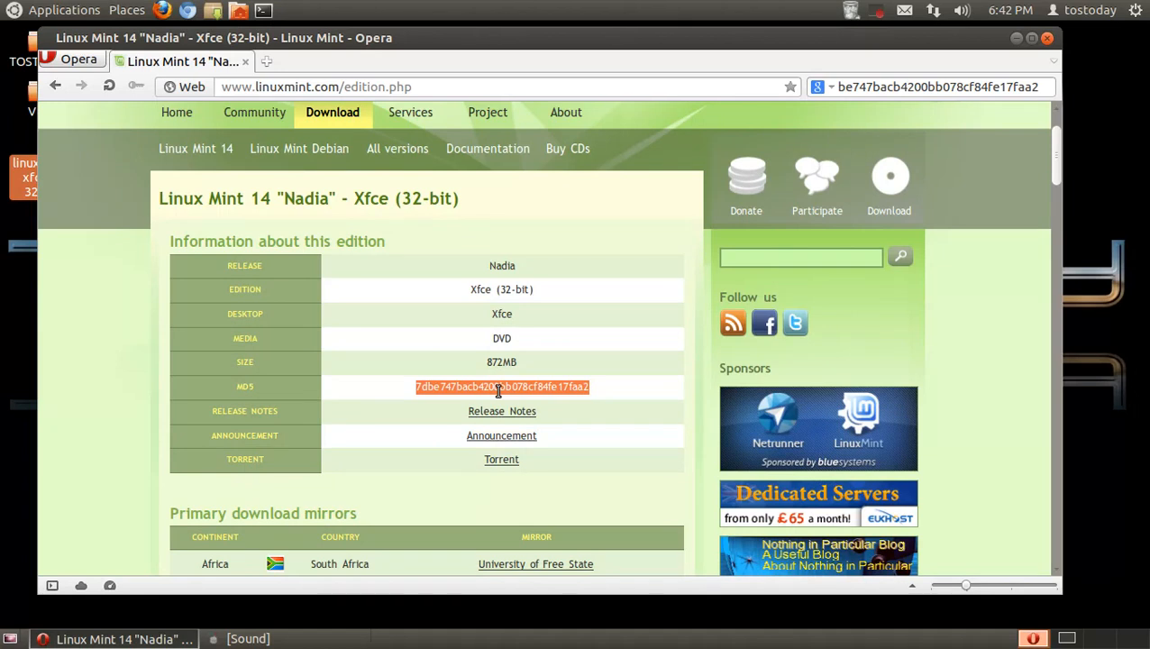
mouse_move(725, 299)
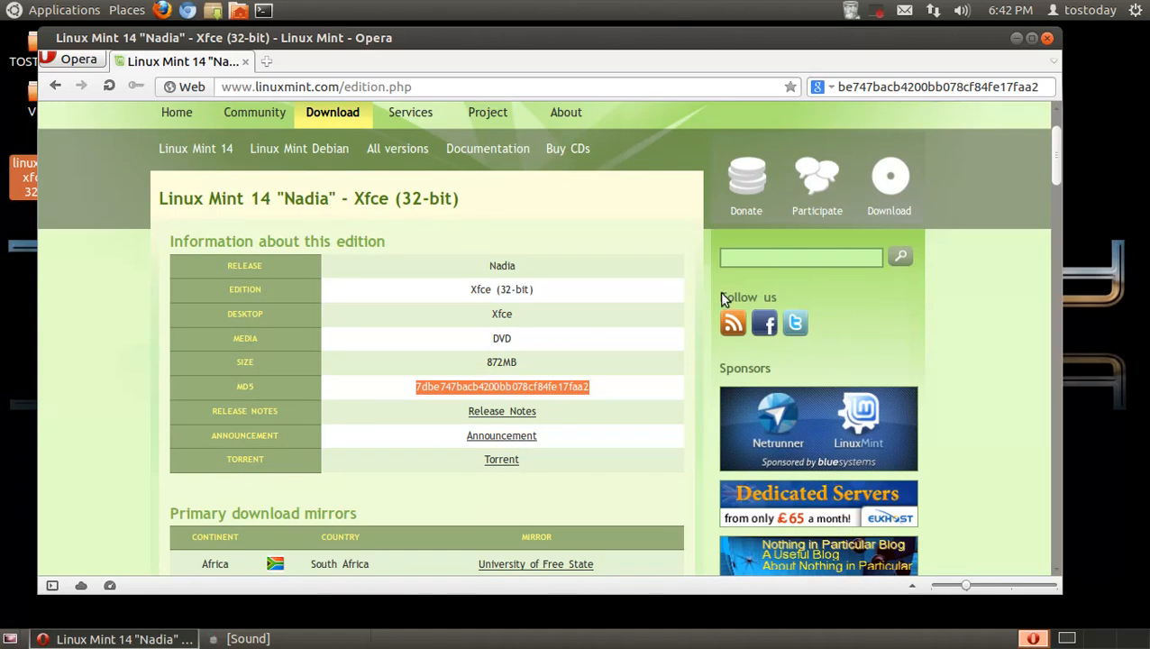
left_click(1016, 38)
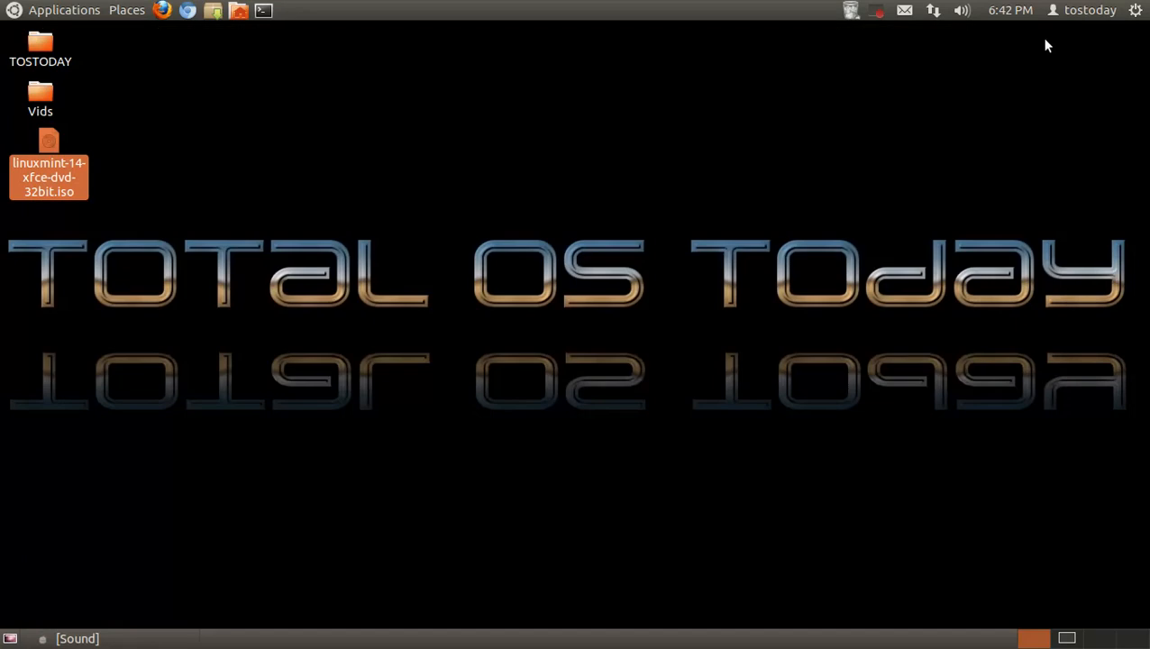
mouse_move(859, 223)
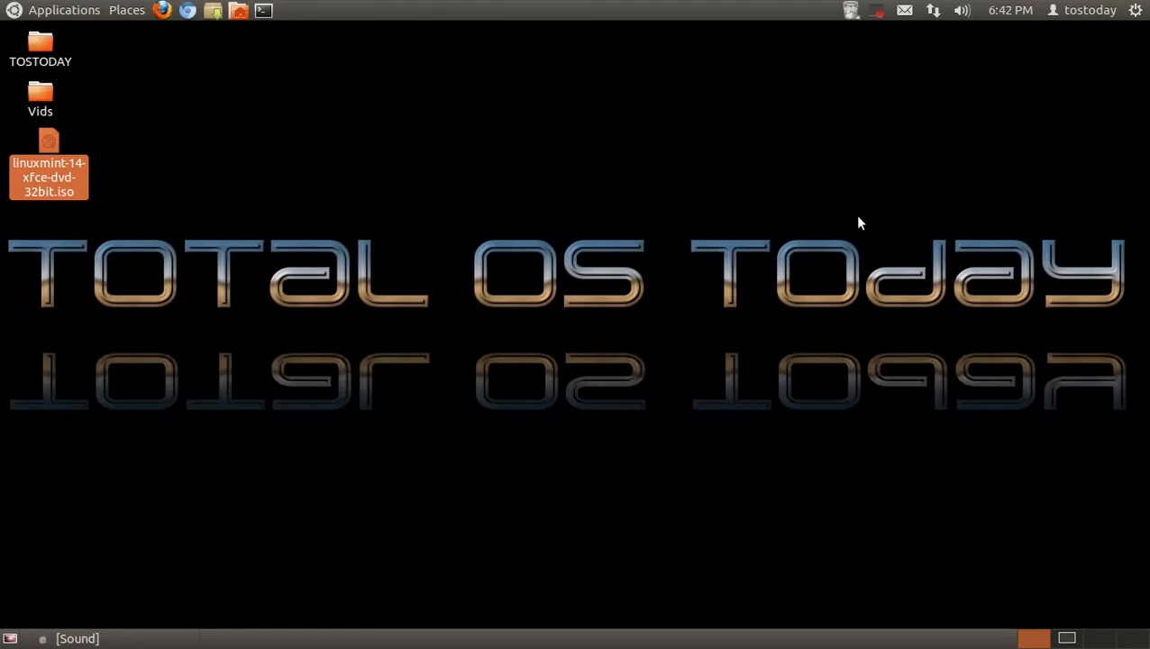